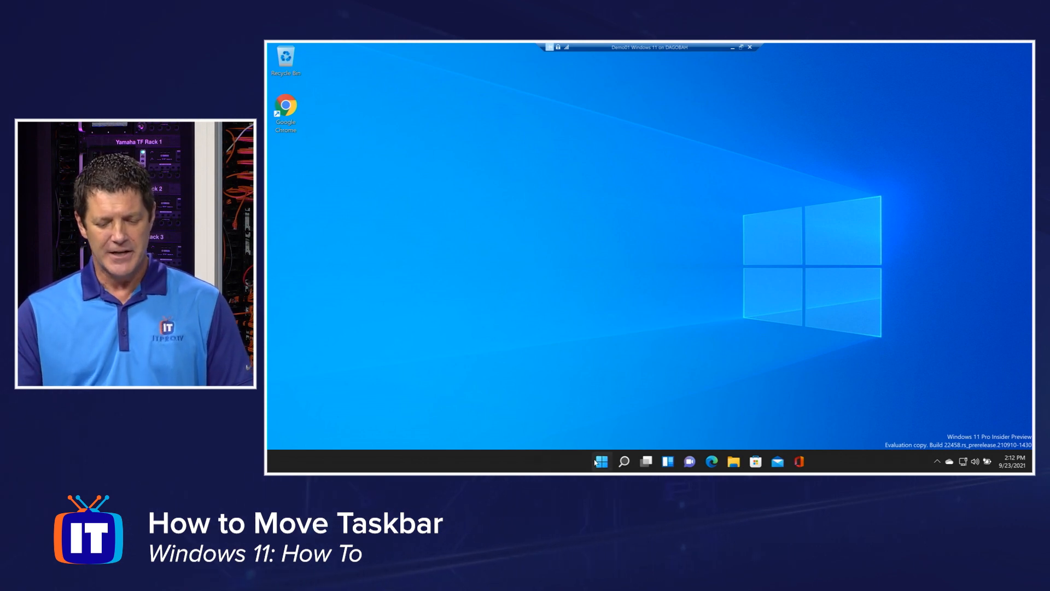
- Launch the Settings app from the Start menu's pinned apps, landing on System
left_click(601, 460)
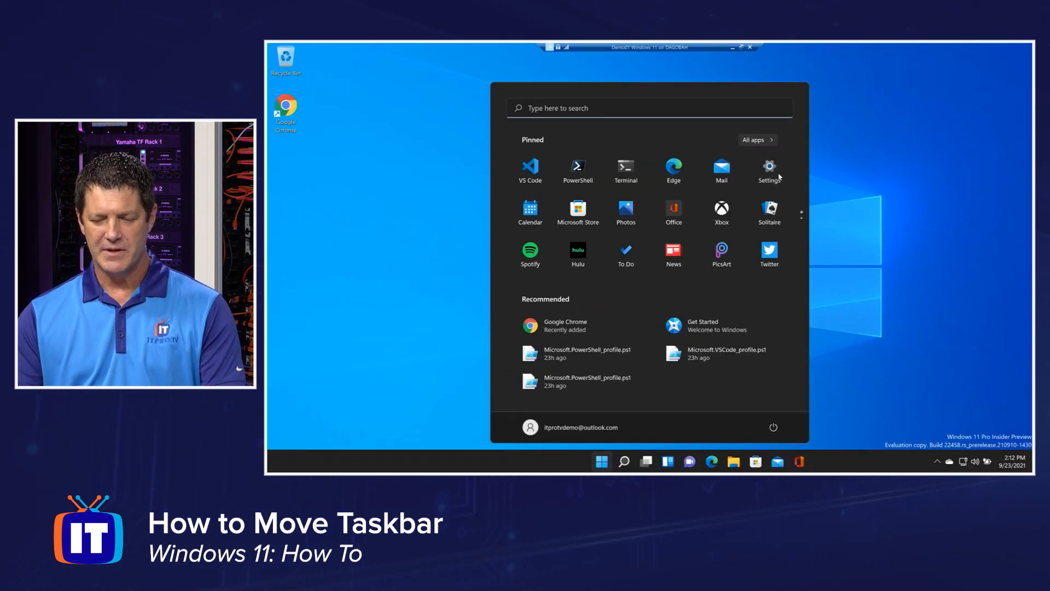
left_click(769, 166)
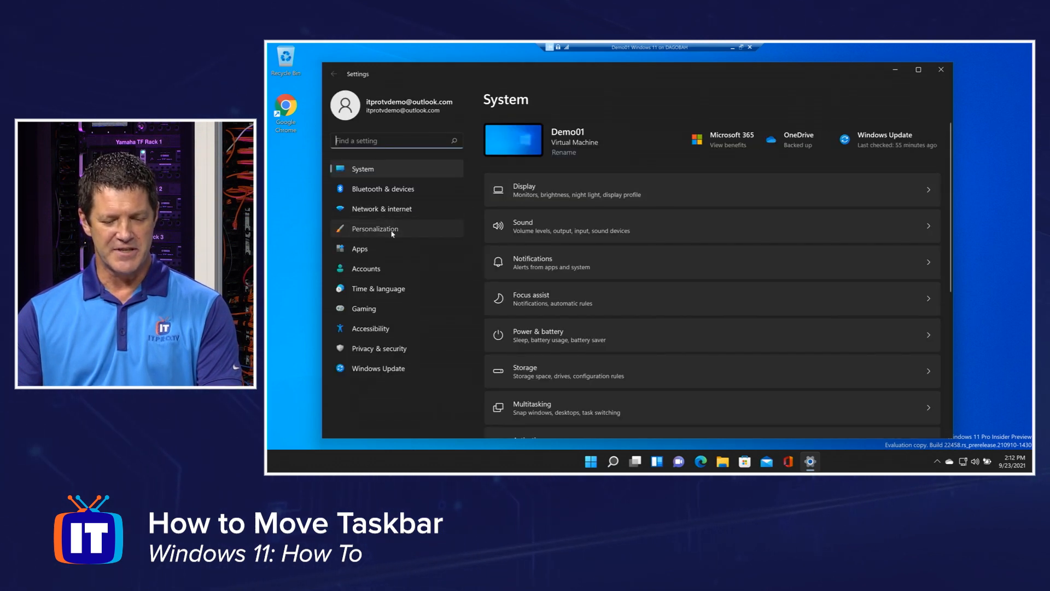
- Go to Personalization and its Taskbar page
left_click(374, 228)
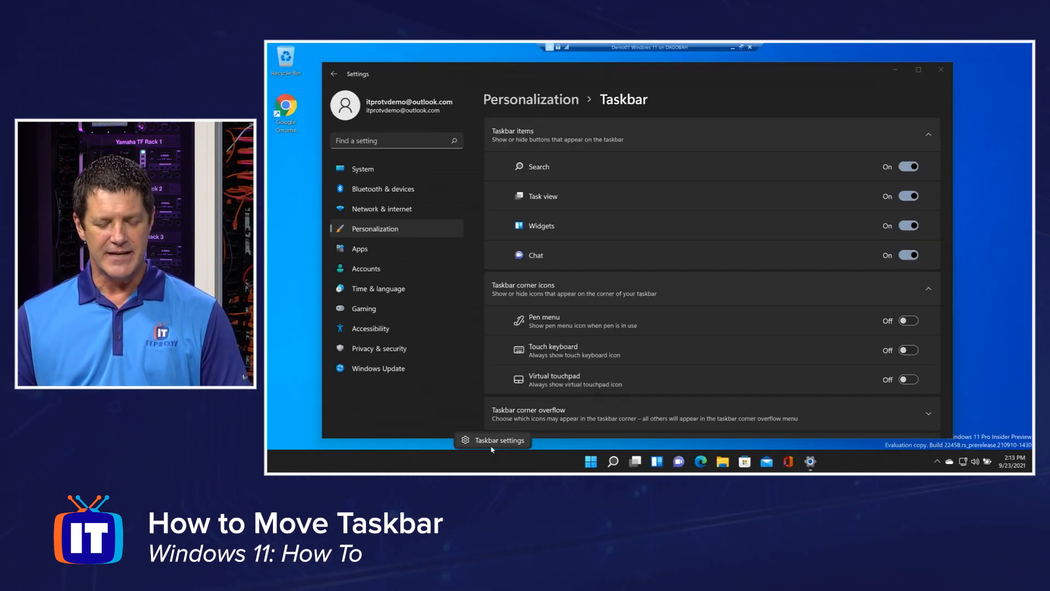
mouse_move(675, 183)
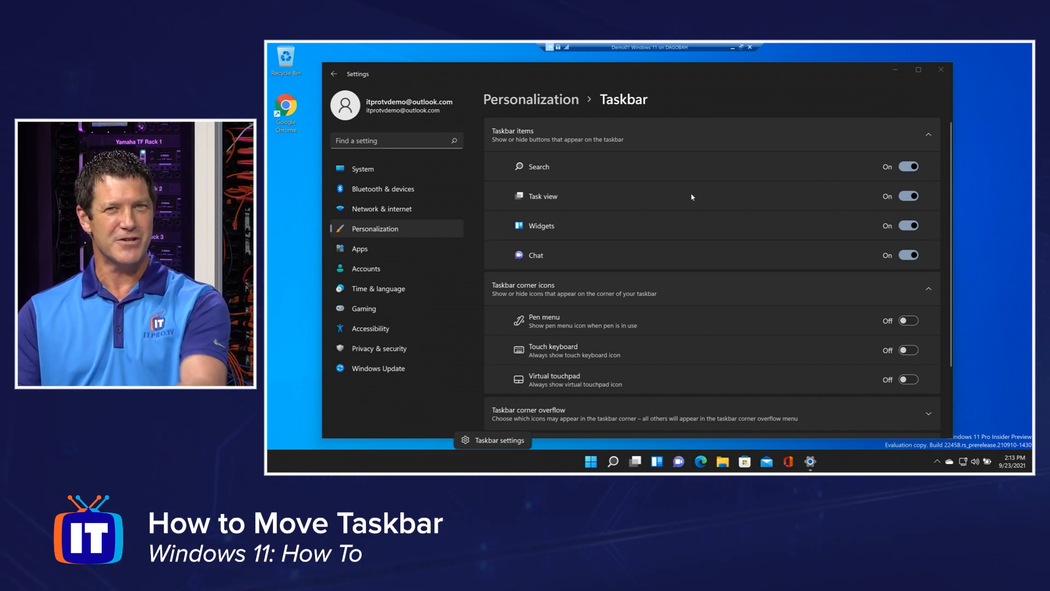
- Expand Taskbar behaviors and show the Taskbar alignment choices Left and Center
scroll("down", 3)
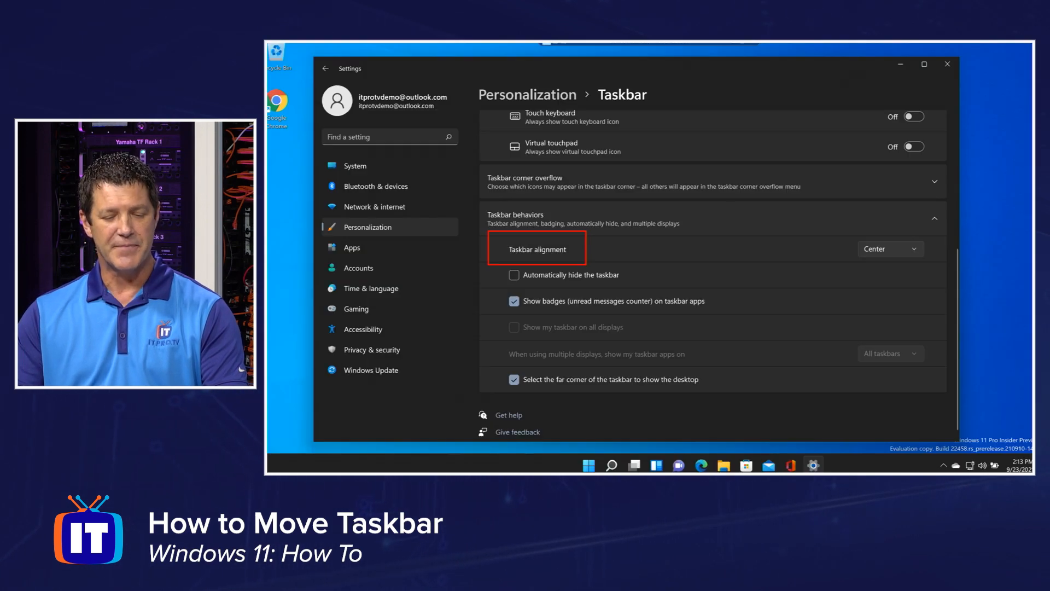
left_click(890, 249)
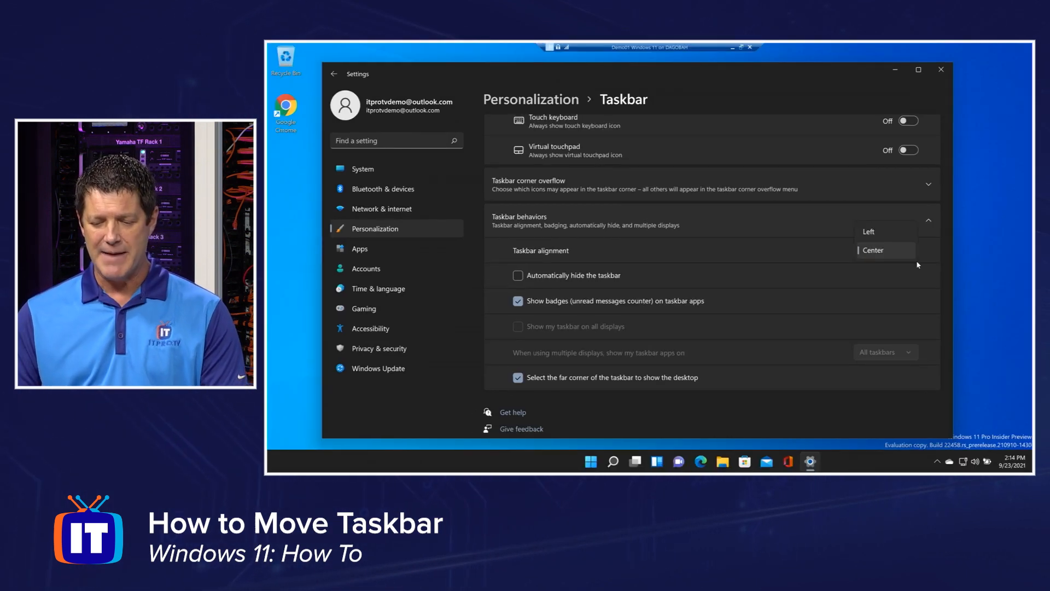
- Set Taskbar alignment to Left, try Center briefly, then settle on Left
left_click(868, 232)
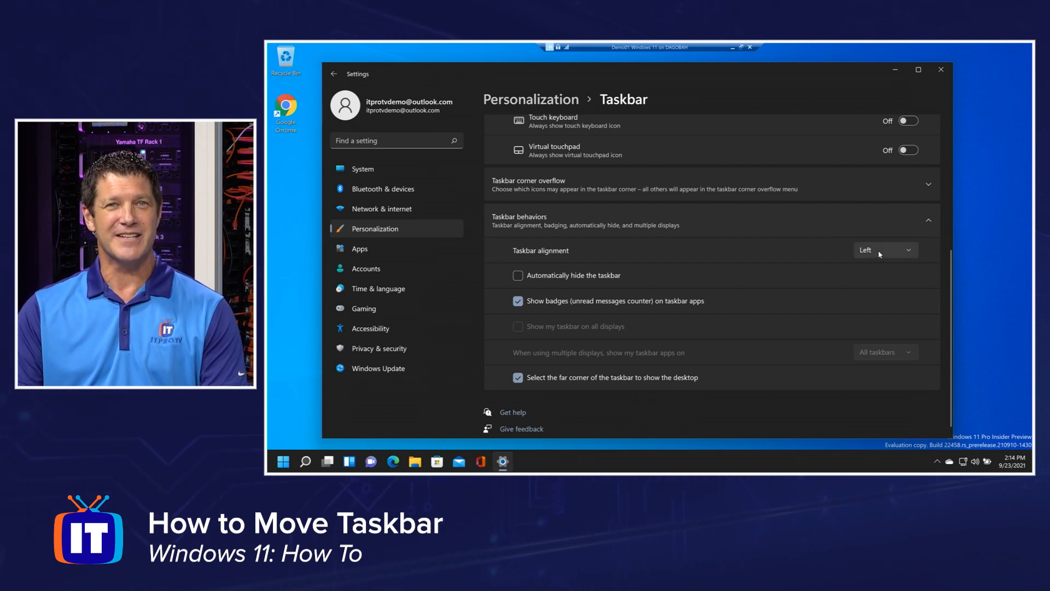
left_click(886, 250)
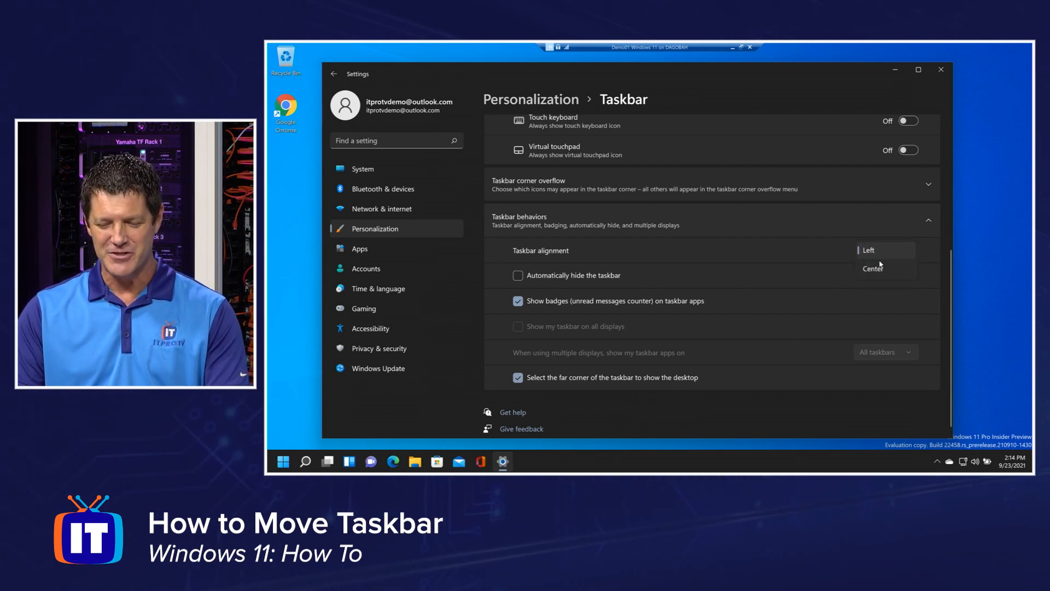
left_click(873, 268)
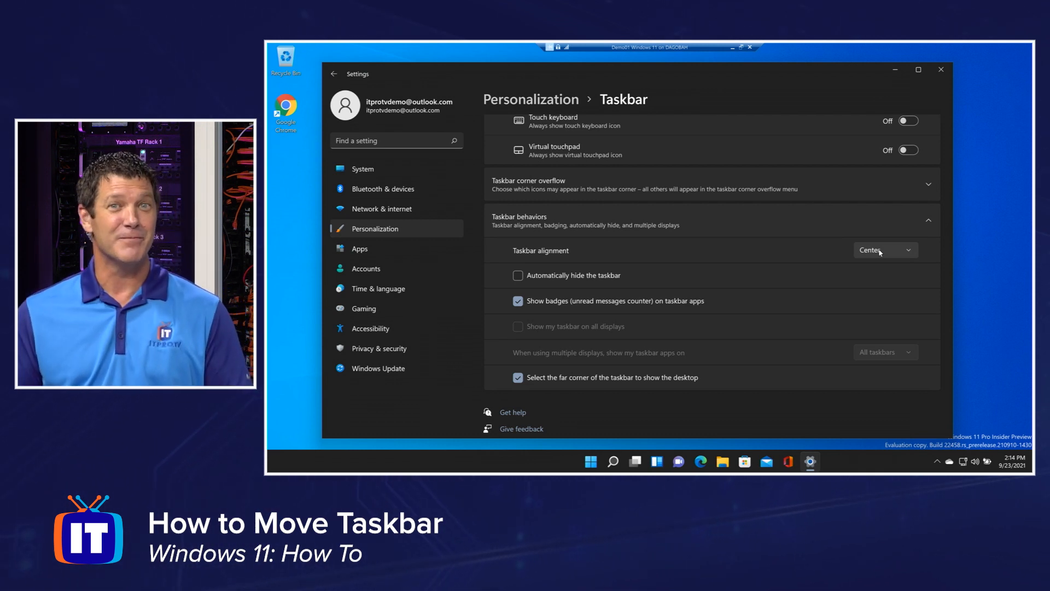
left_click(885, 249)
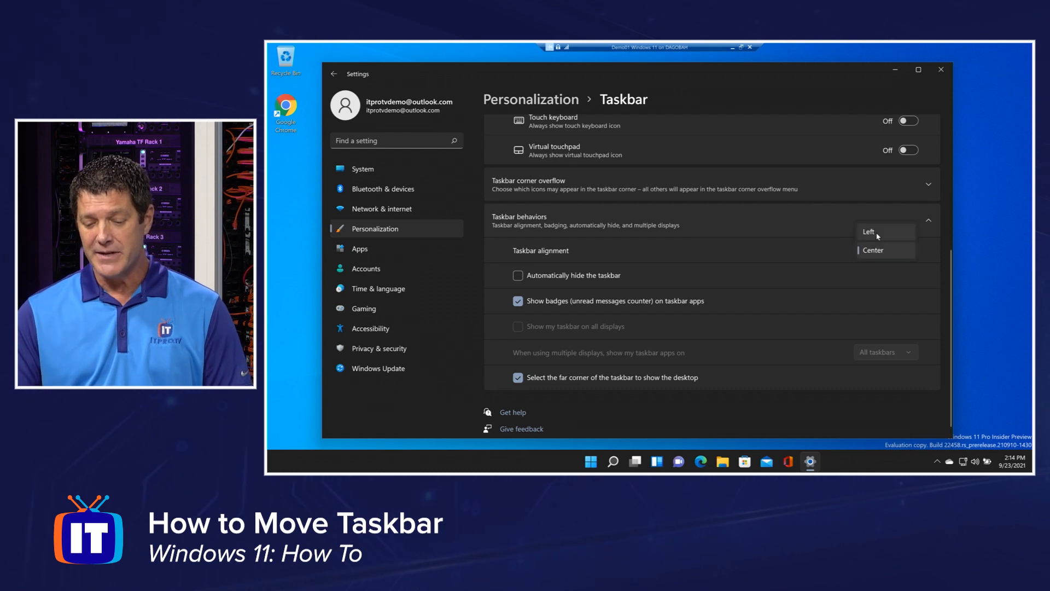
left_click(869, 232)
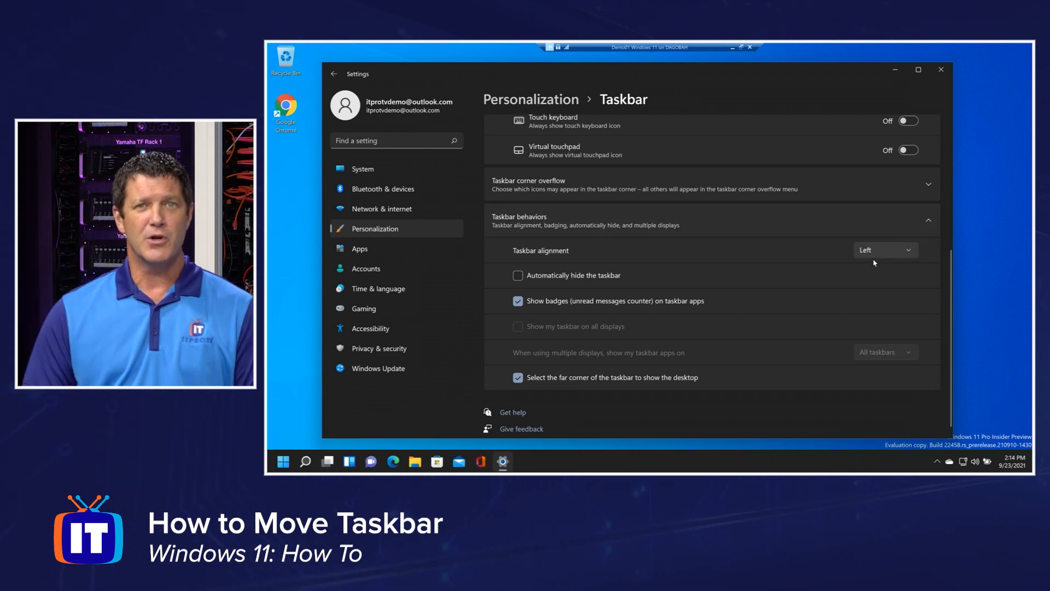